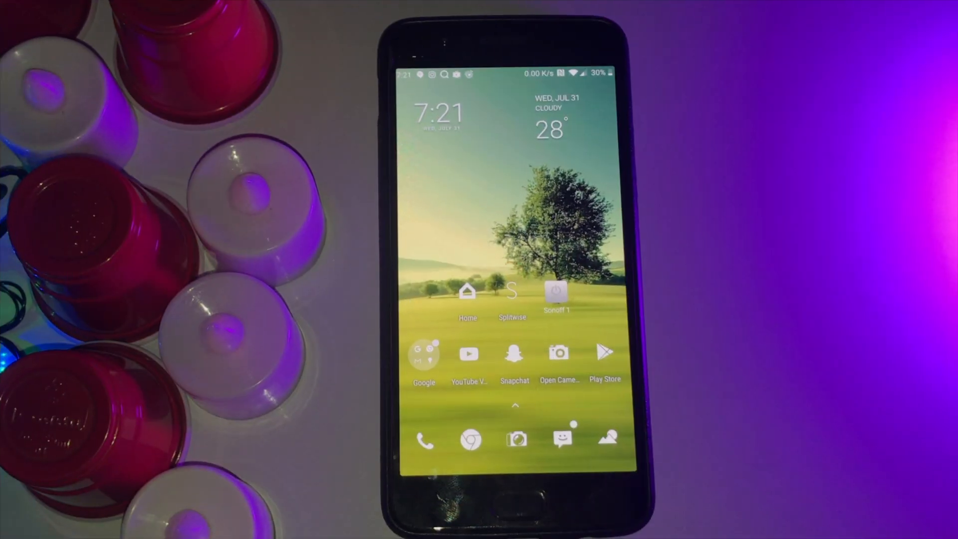
- Search Google Play for 'nfc tools', then find 'ifttt' and launch IFTTT
left_click(604, 353)
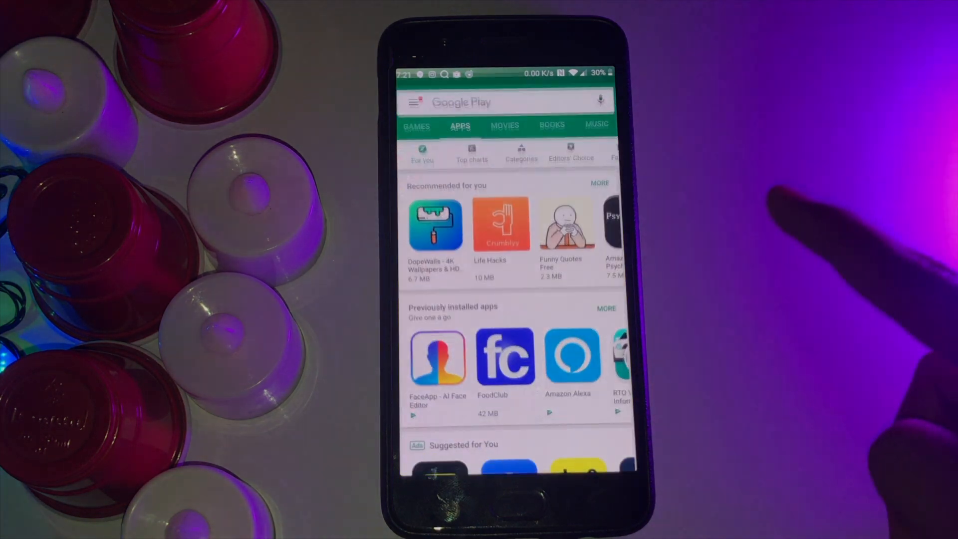
left_click(495, 101)
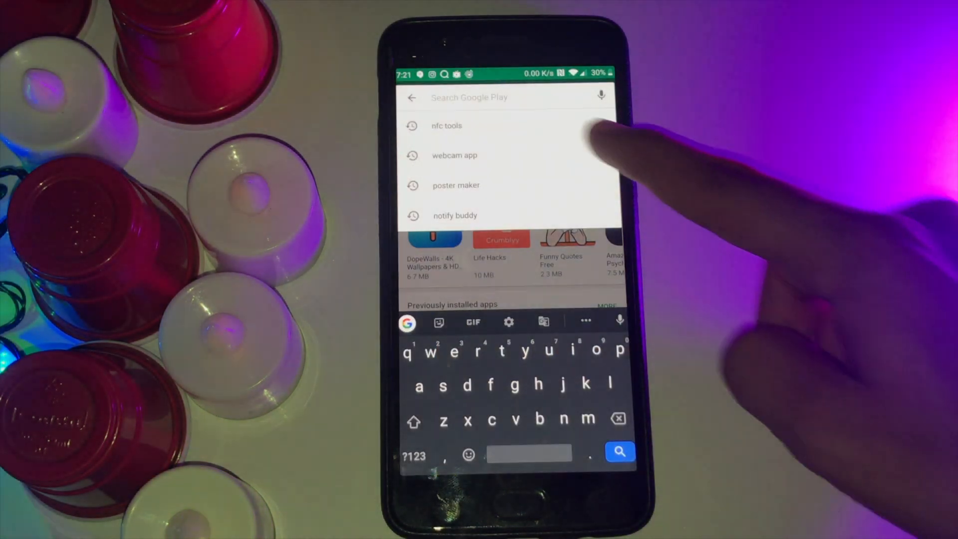
left_click(446, 126)
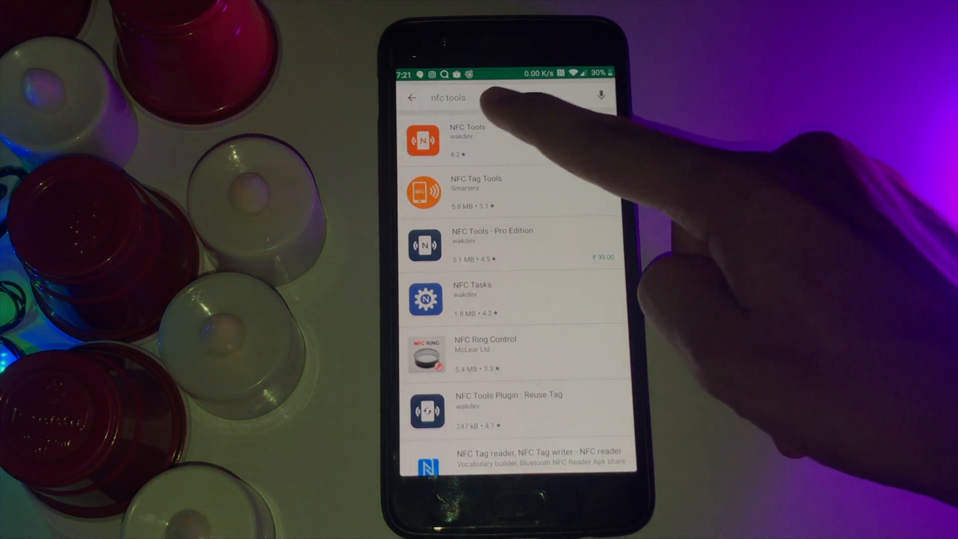
left_click(468, 139)
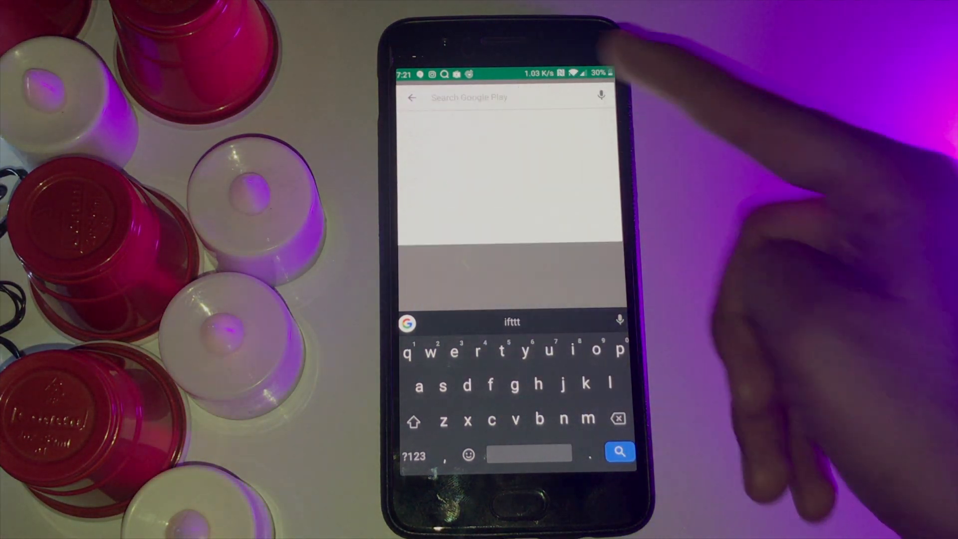
left_click(620, 451)
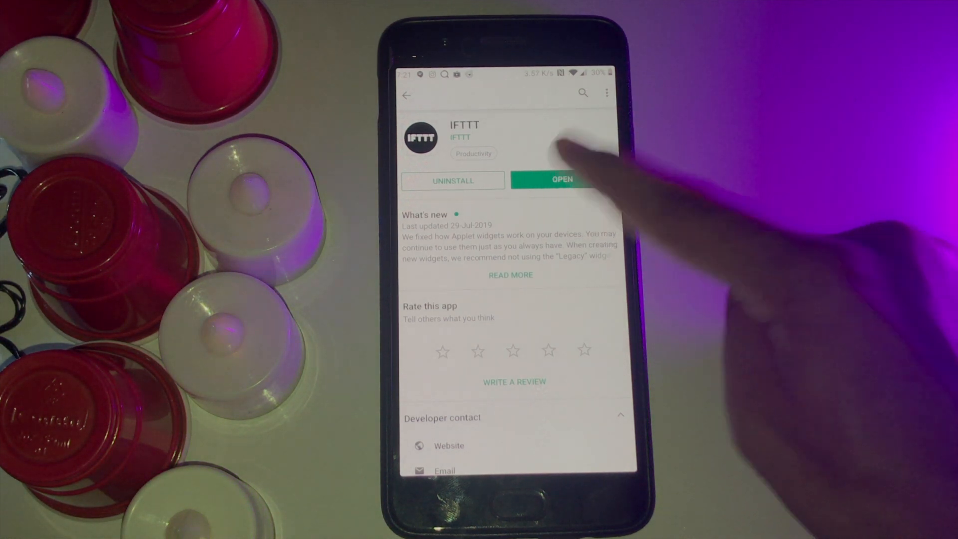
left_click(560, 180)
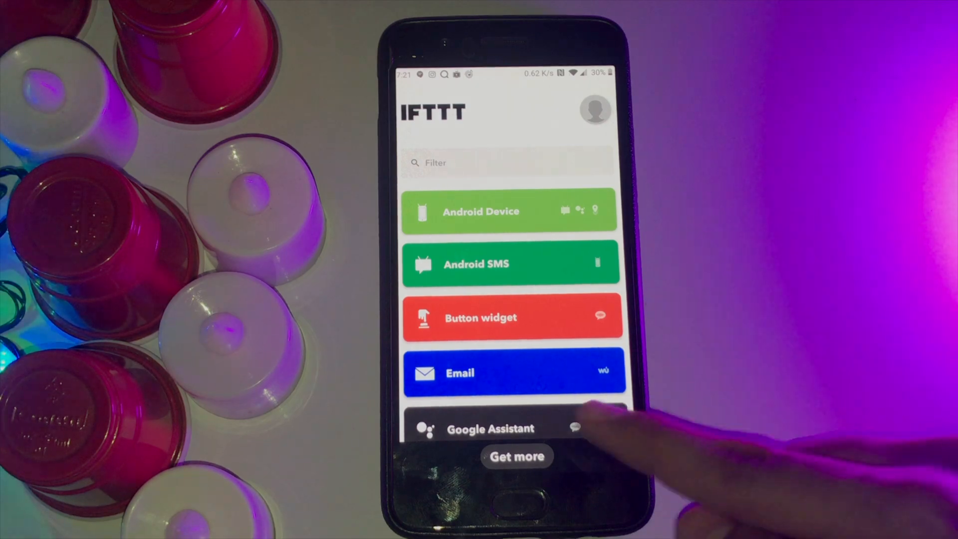
- Find the eWeLink Smart Home service and open its 'Turn on/off Sonoff' applet
left_click(507, 163)
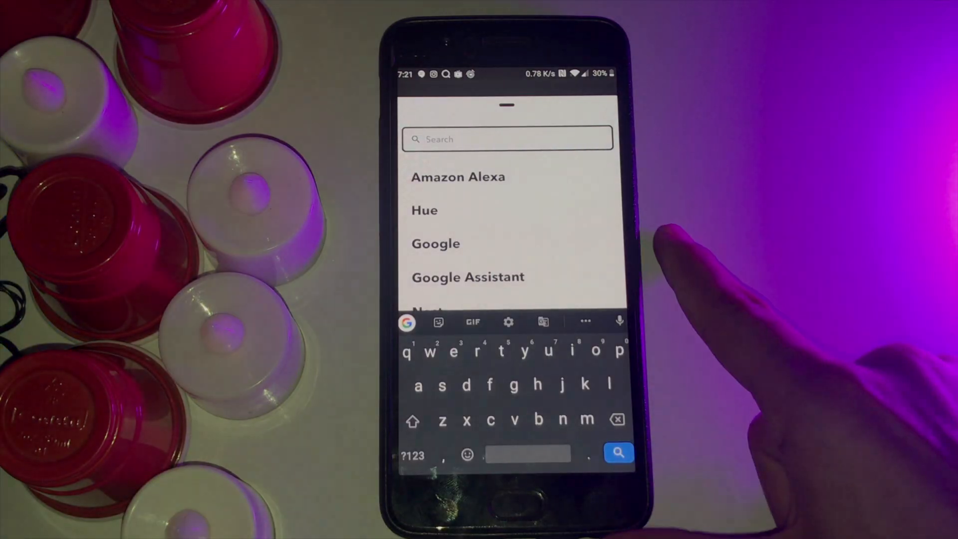
type("ewe")
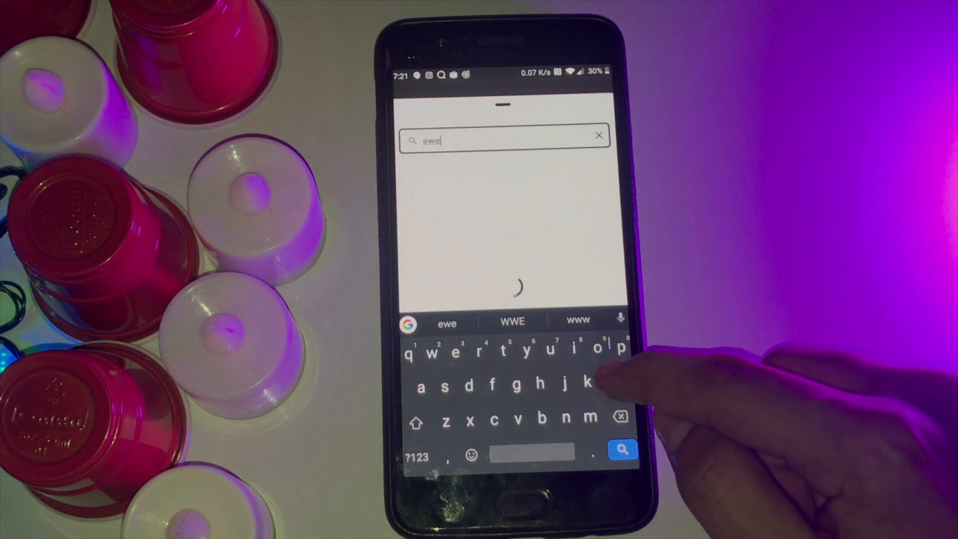
type("link")
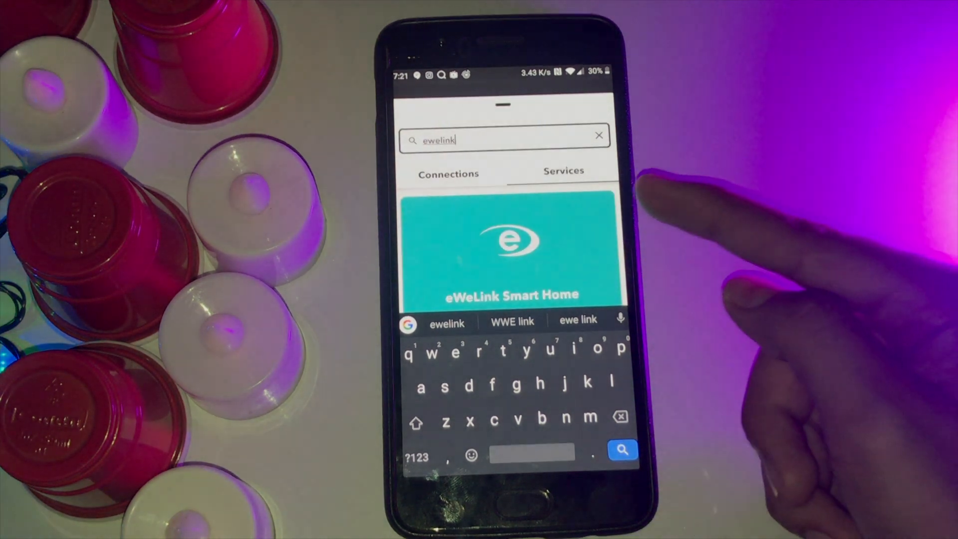
left_click(511, 250)
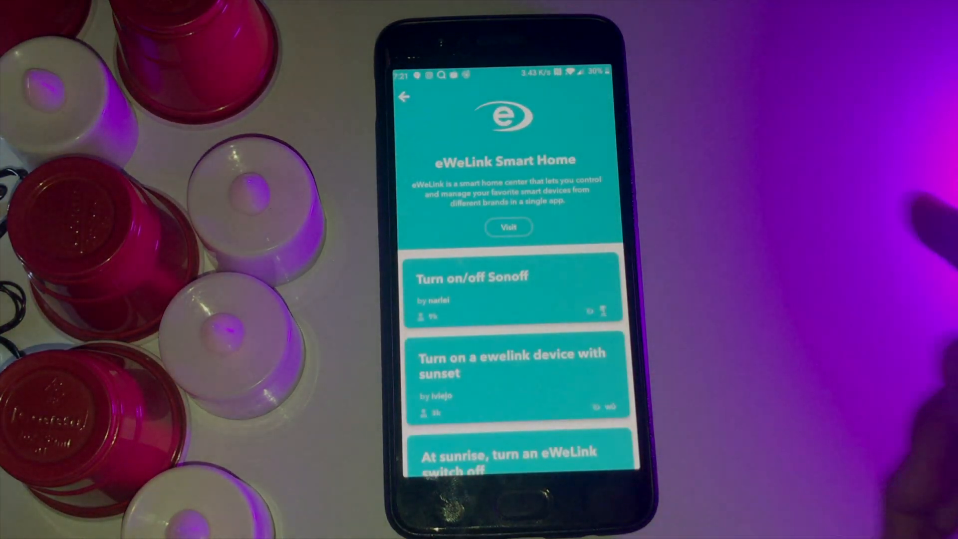
left_click(511, 284)
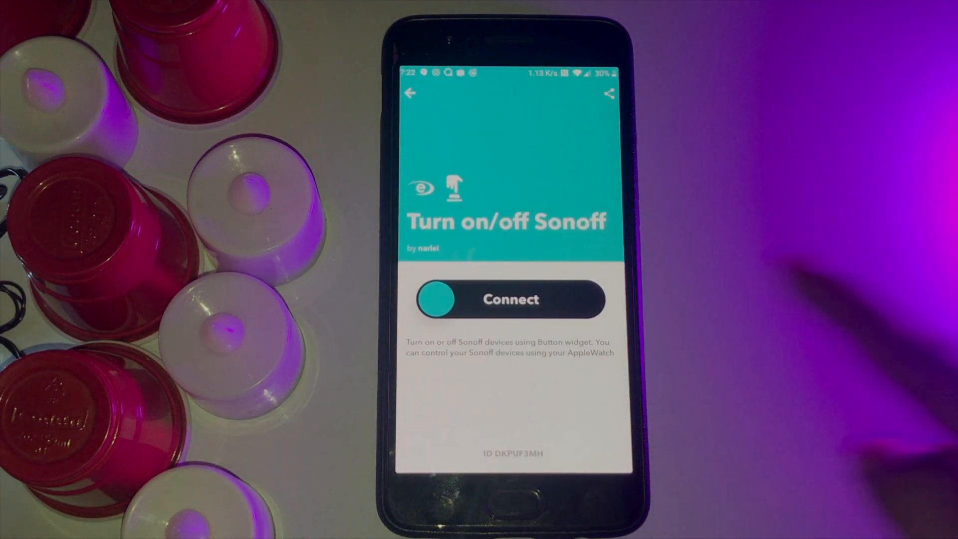
- Connect the applet with an eWeLink sign-in, set Sonoff 1 to 'on', and save
left_click(509, 300)
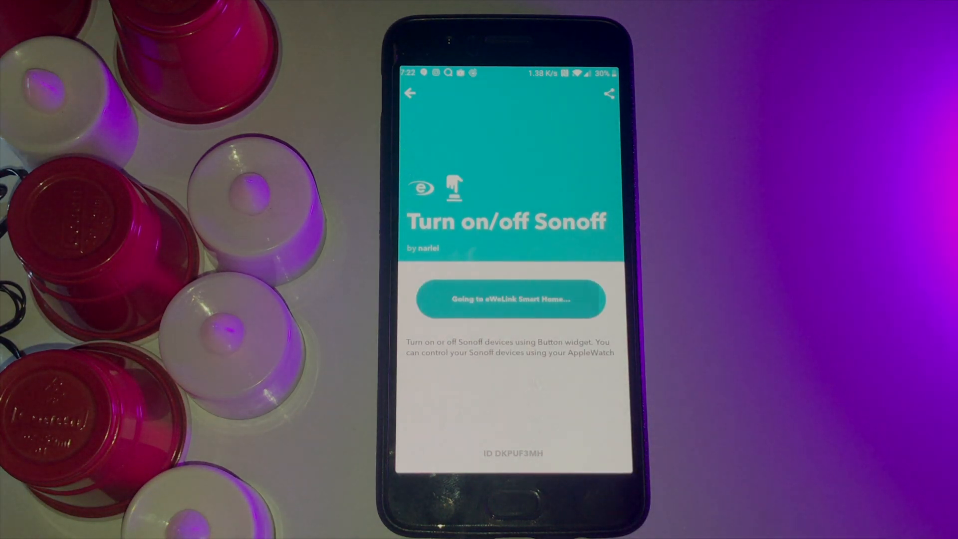
left_click(509, 299)
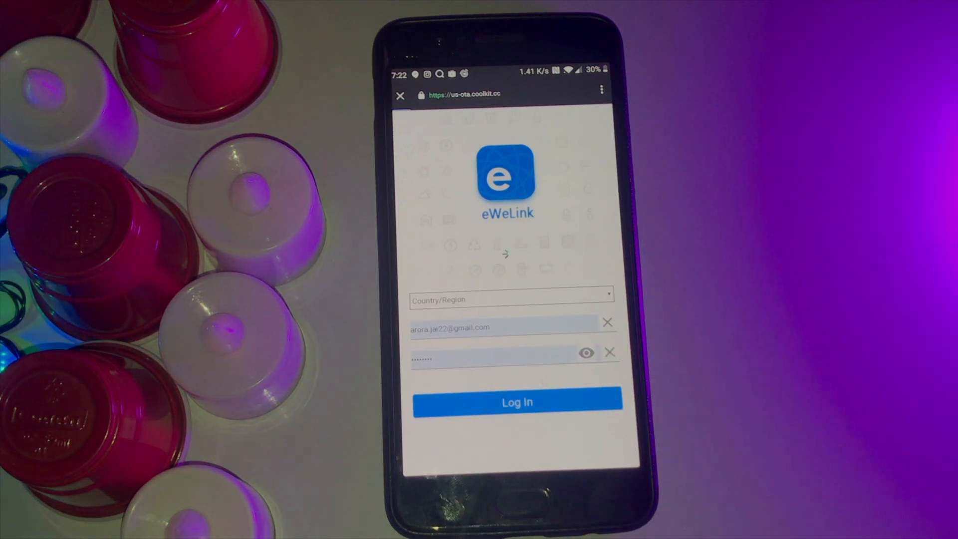
left_click(517, 402)
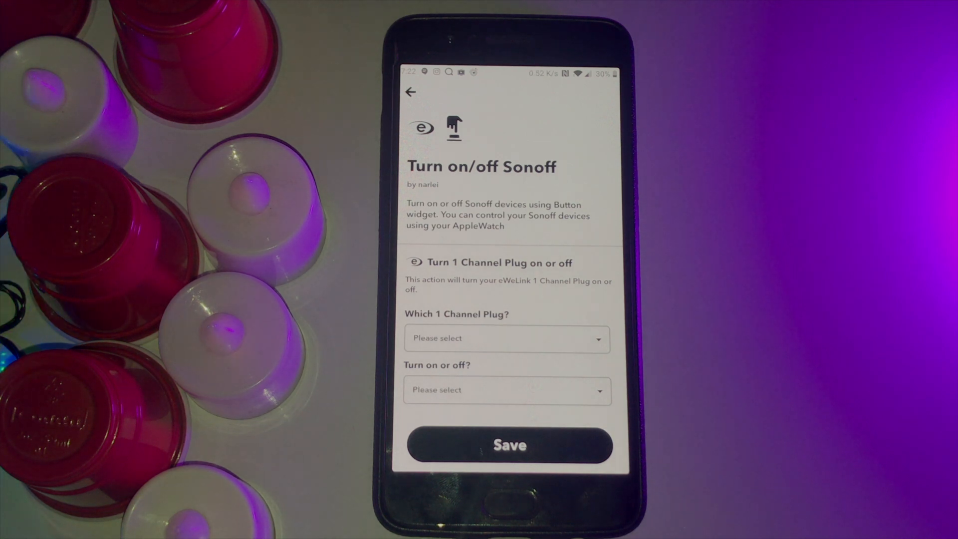
left_click(506, 338)
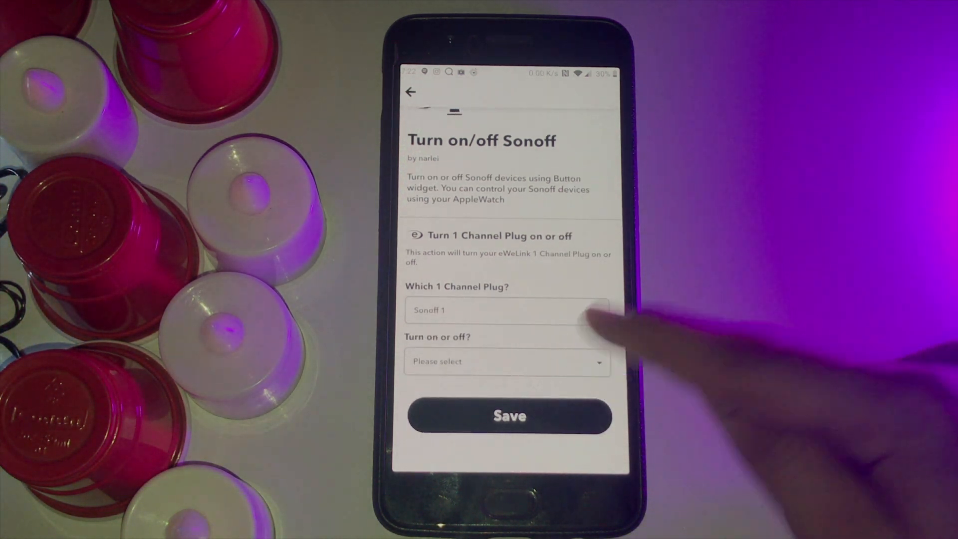
left_click(507, 361)
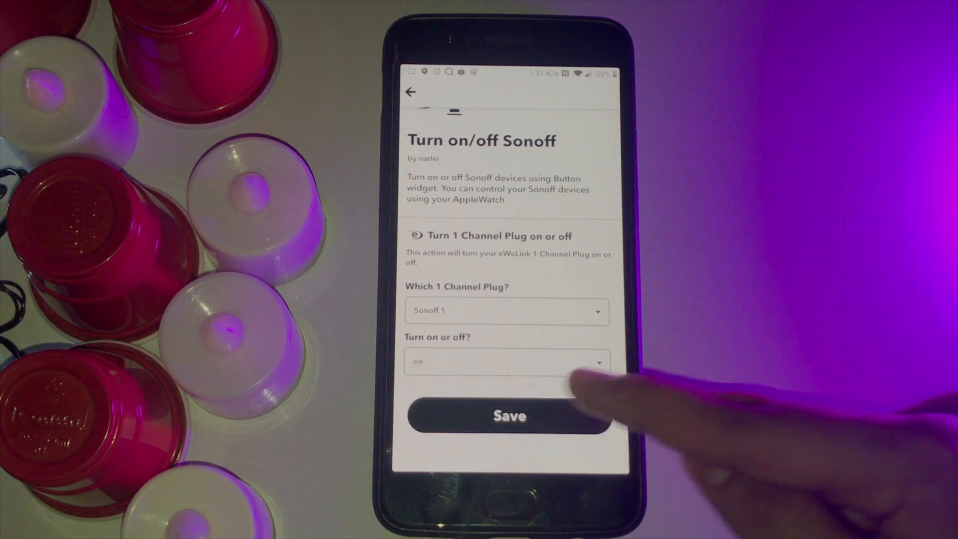
left_click(509, 416)
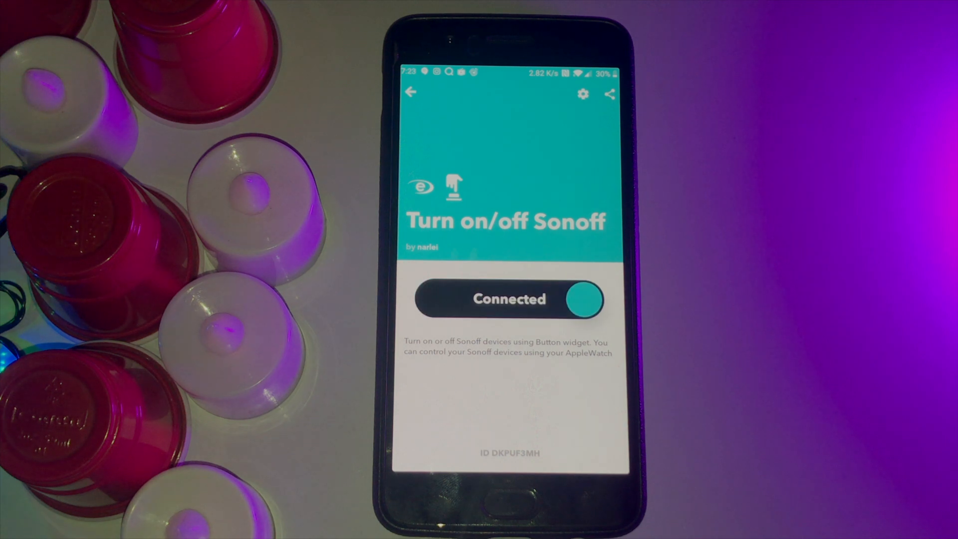
- Start a new applet with the Webhooks 'Receive a web request' trigger
left_click(410, 93)
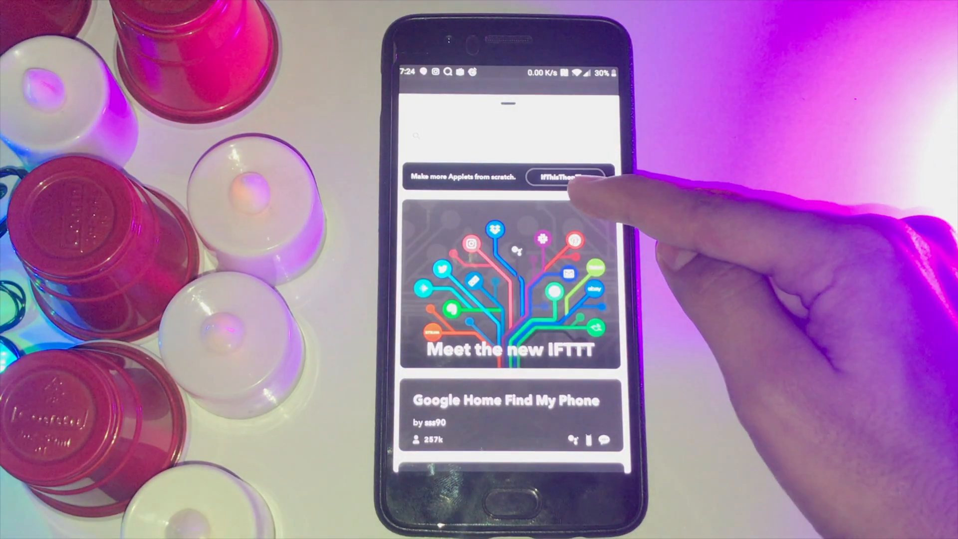
left_click(566, 177)
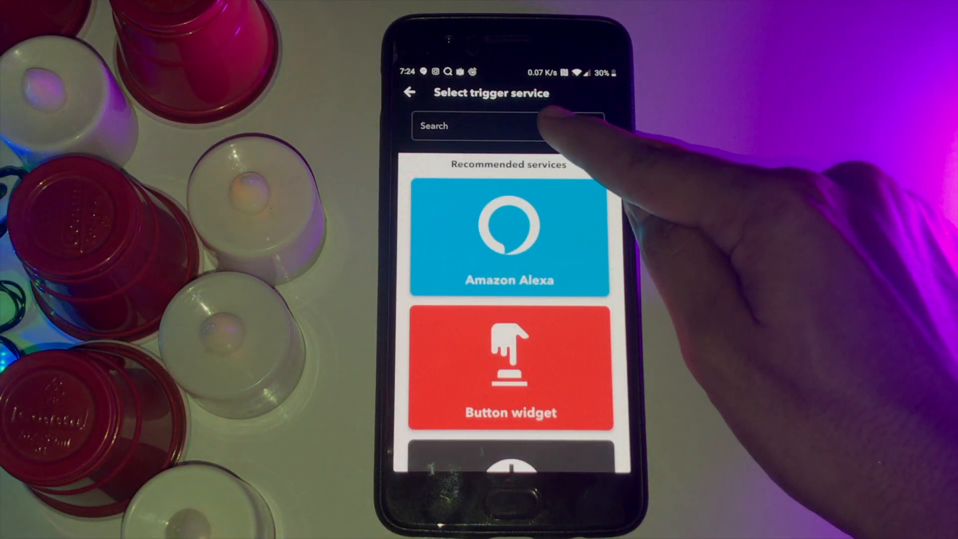
type("we")
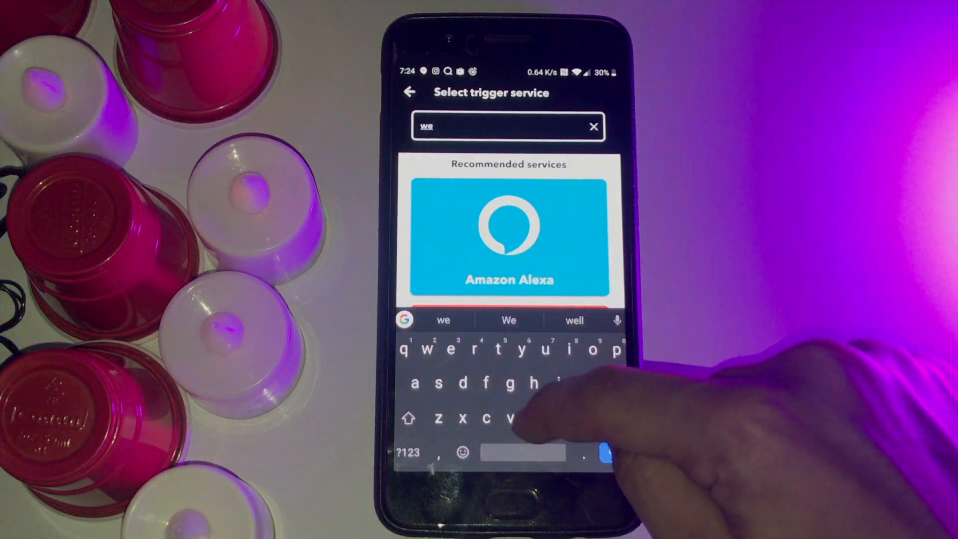
left_click(509, 238)
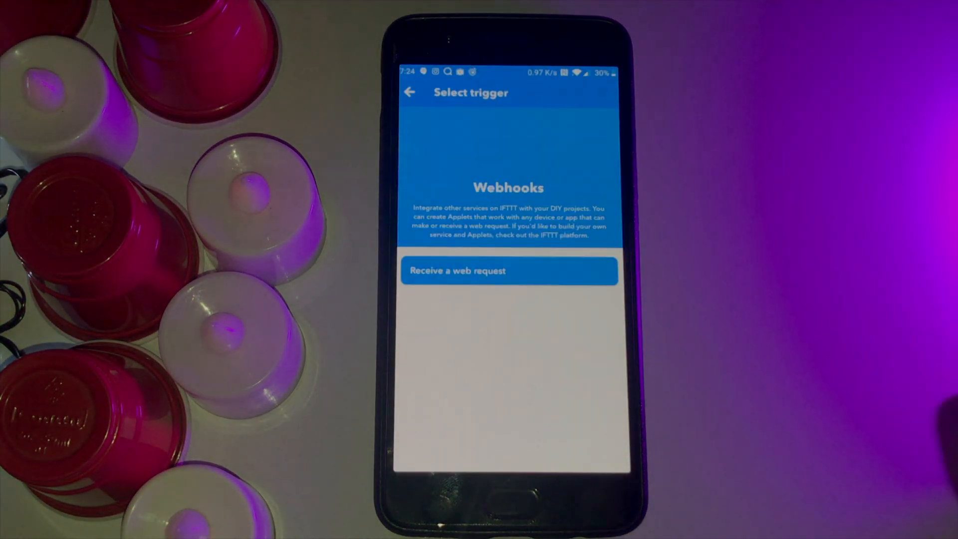
left_click(509, 270)
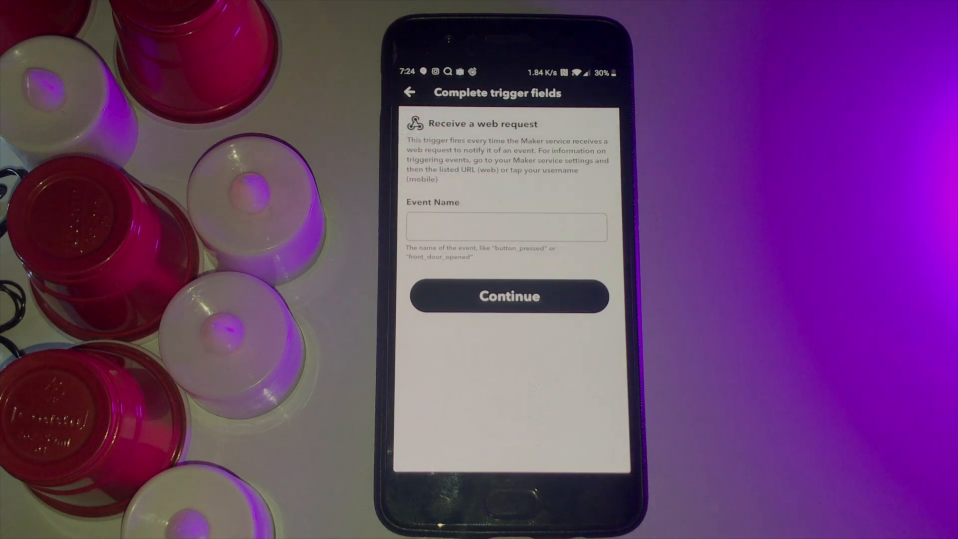
- Enter the trigger event name sonoff_on and confirm it
left_click(506, 226)
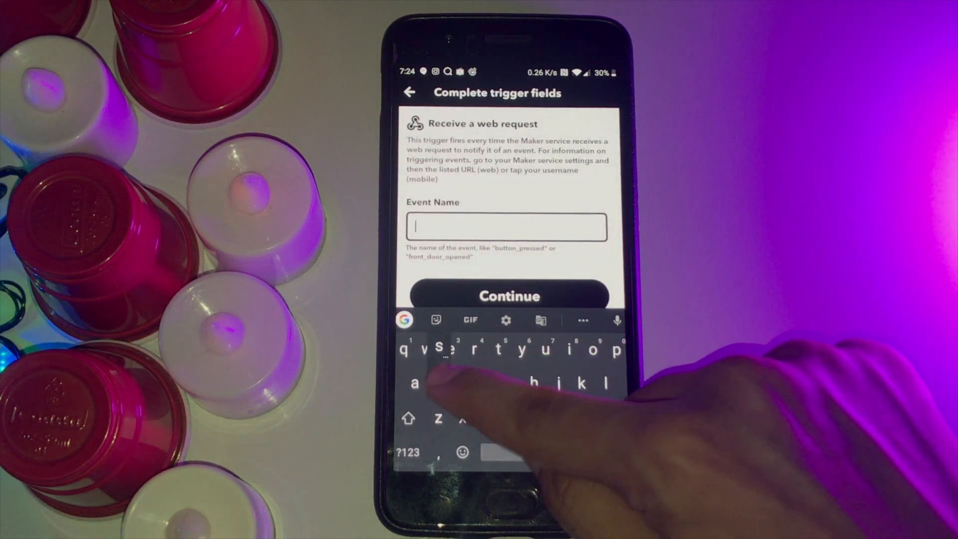
type("sonoff_")
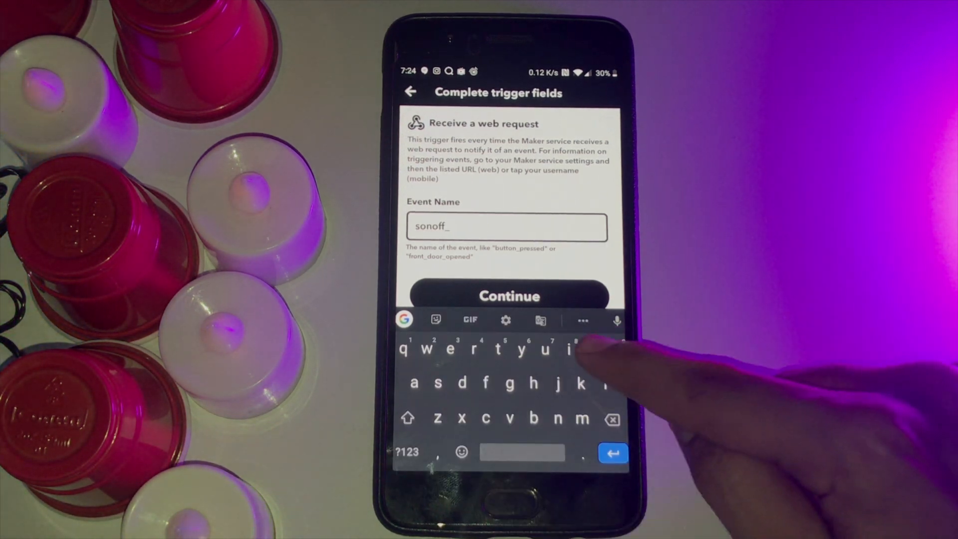
type("on")
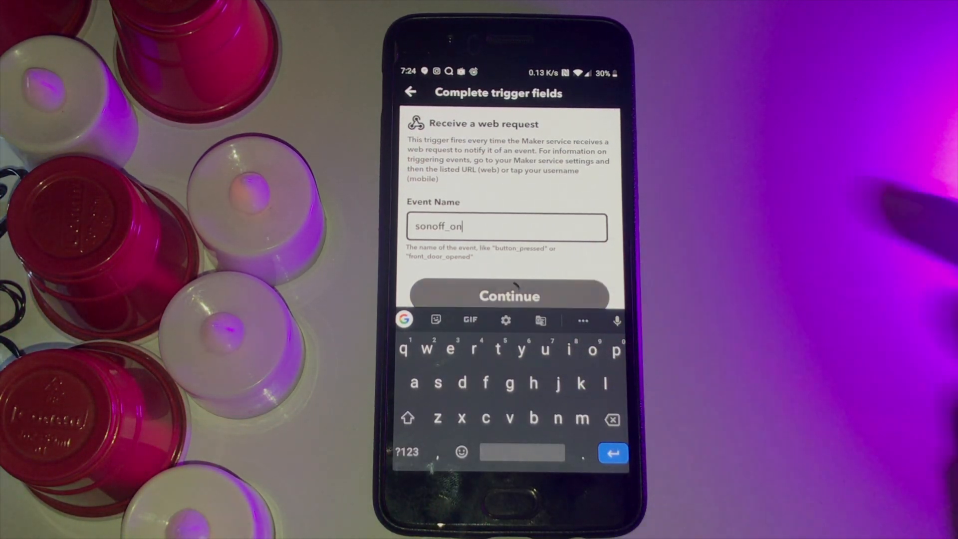
left_click(509, 296)
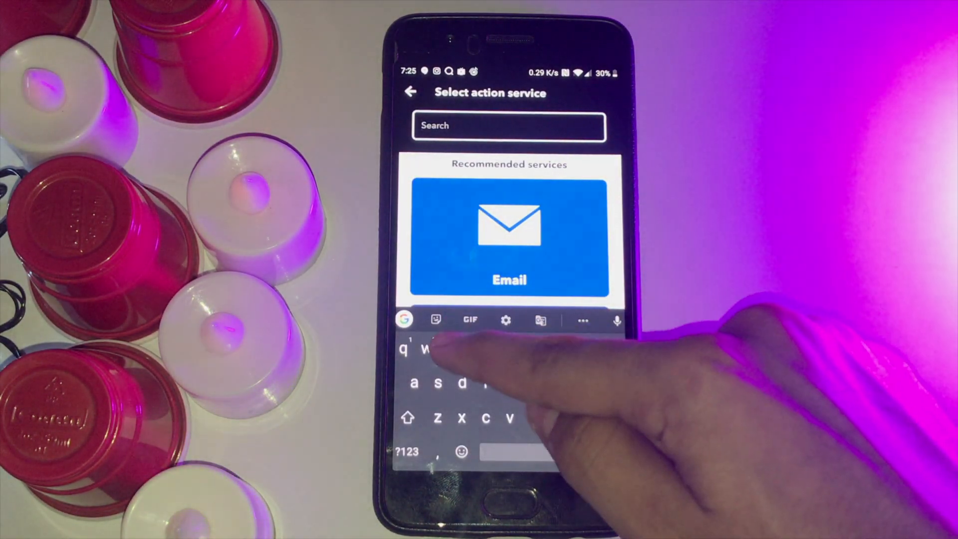
- Add the eWeLink 1-channel switch action set to 'on', and finish the applet
type("ewe")
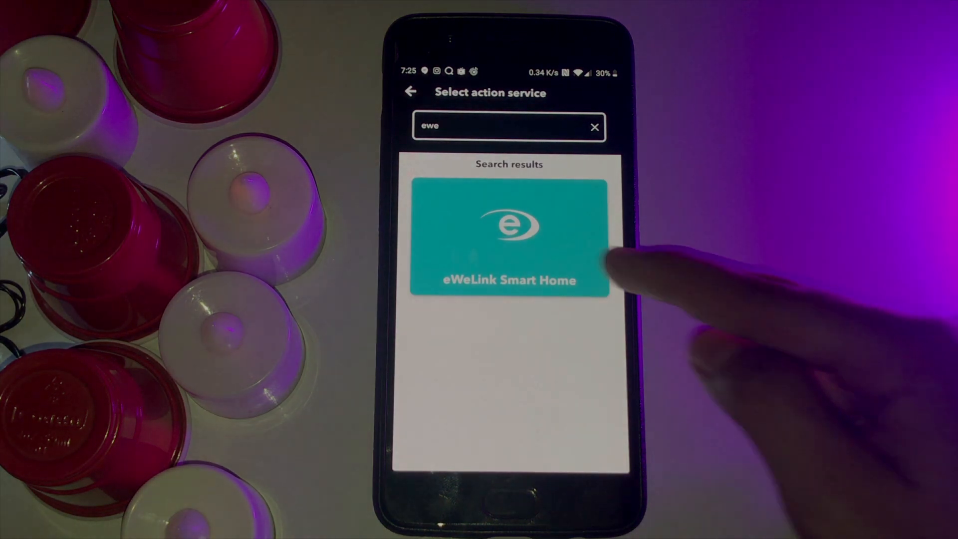
left_click(509, 238)
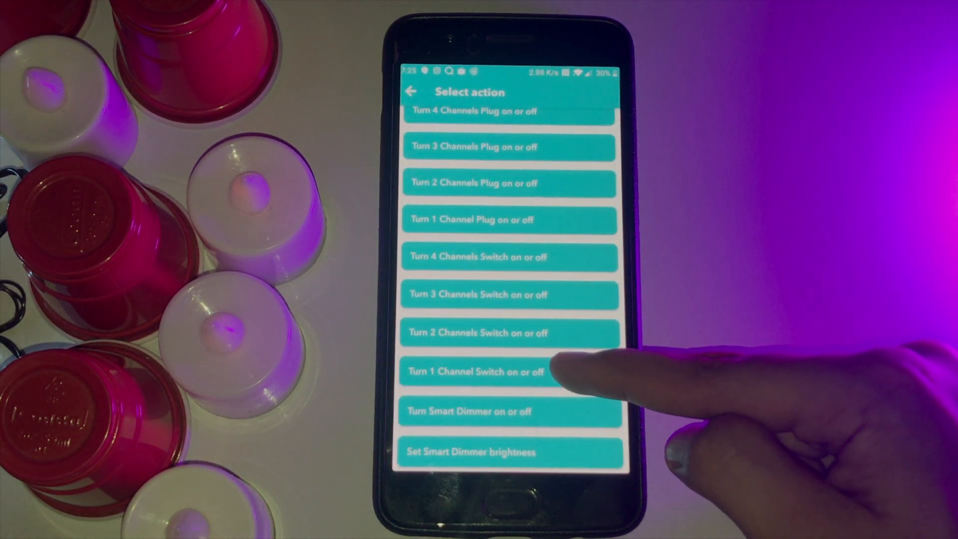
left_click(477, 371)
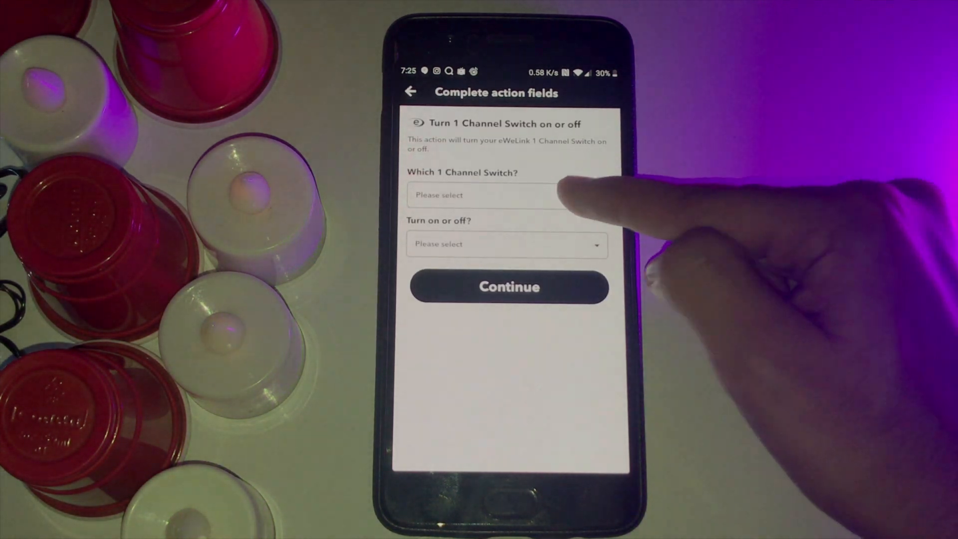
left_click(506, 195)
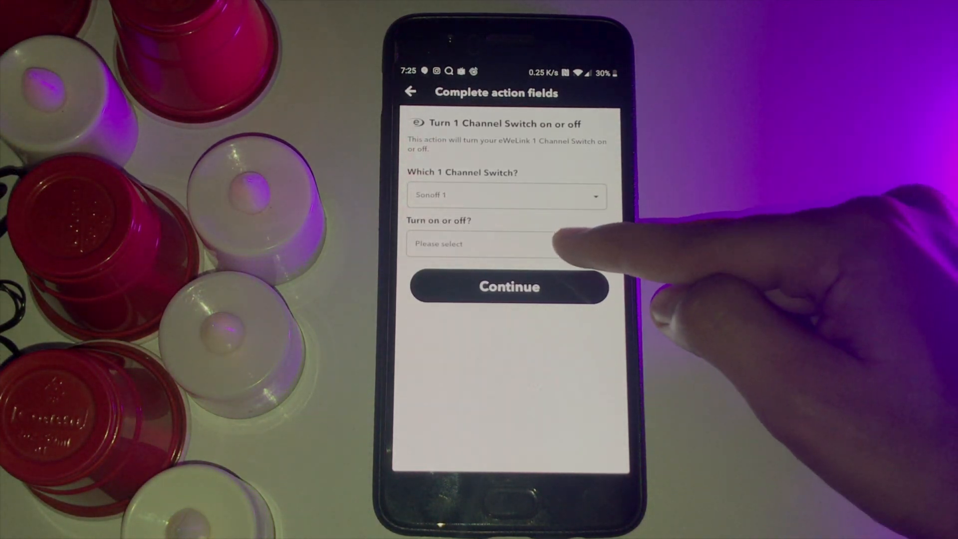
left_click(506, 243)
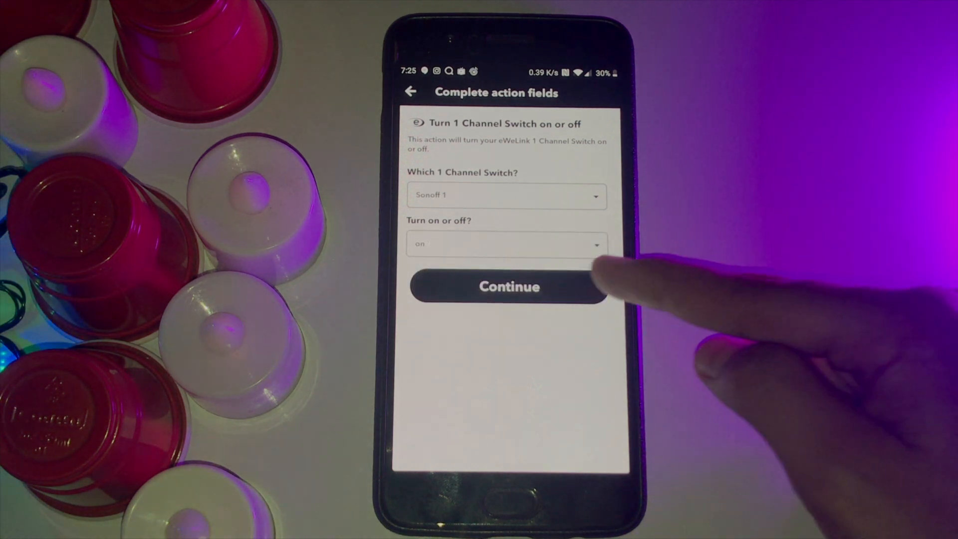
left_click(508, 287)
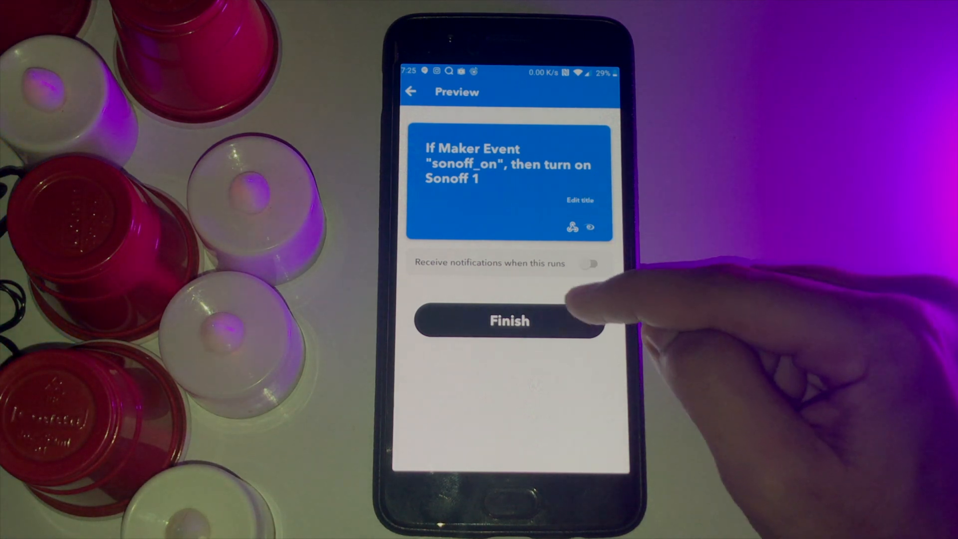
left_click(509, 320)
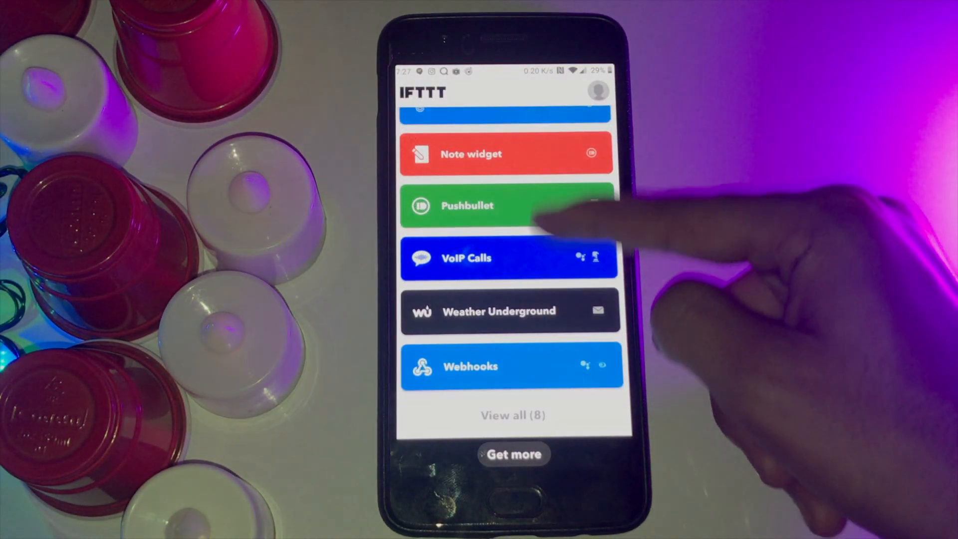
- Open the Webhooks service page and view its documentation for the trigger URL
left_click(510, 367)
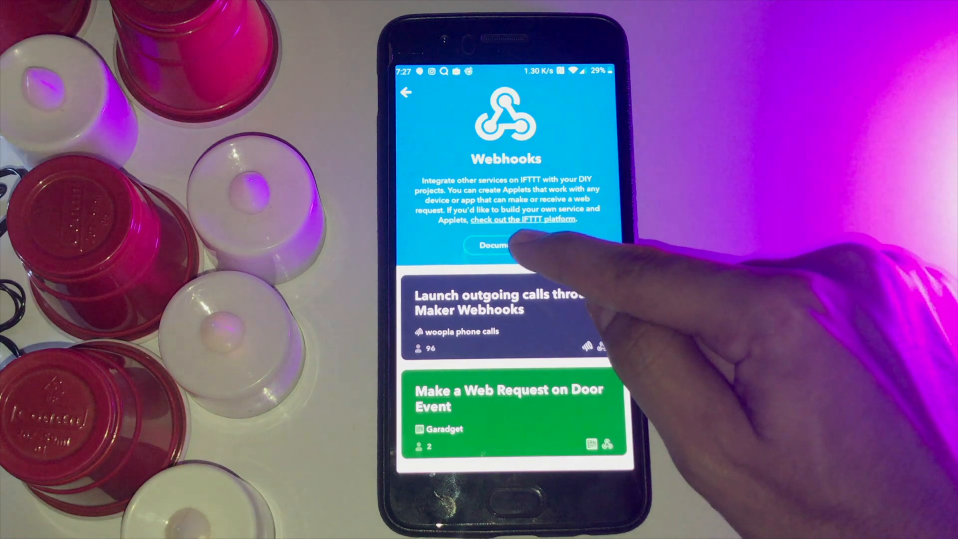
left_click(495, 245)
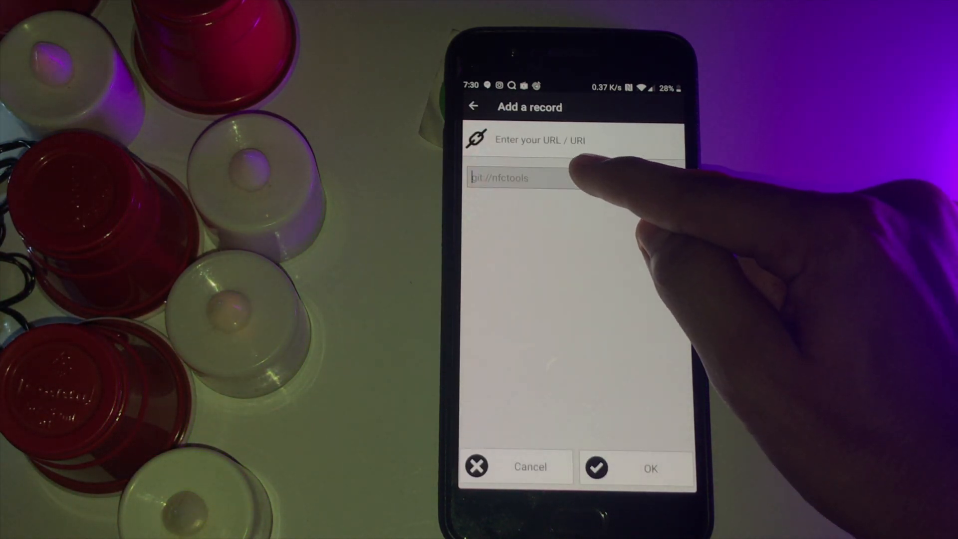
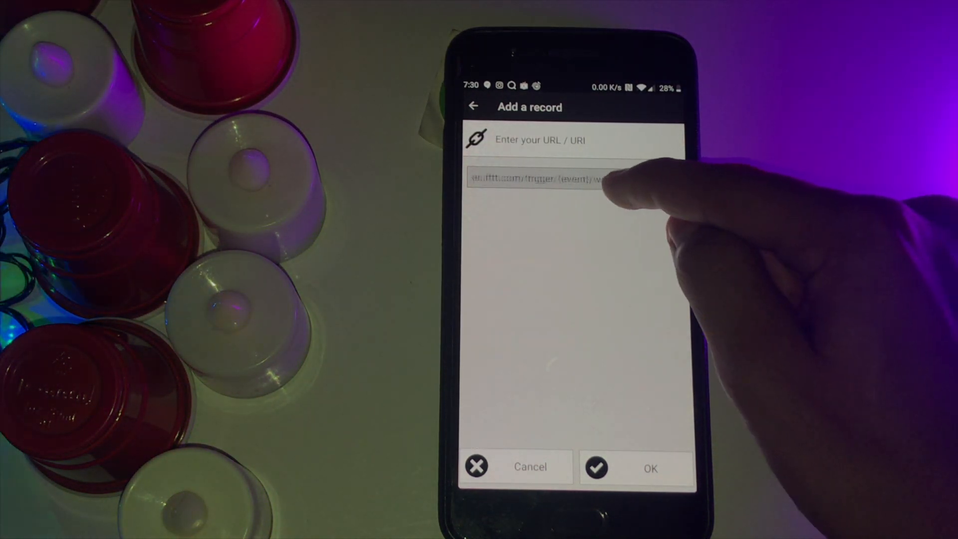
- Write the Webhooks URL with event sonoff_on to the first NFC tag
left_click(544, 179)
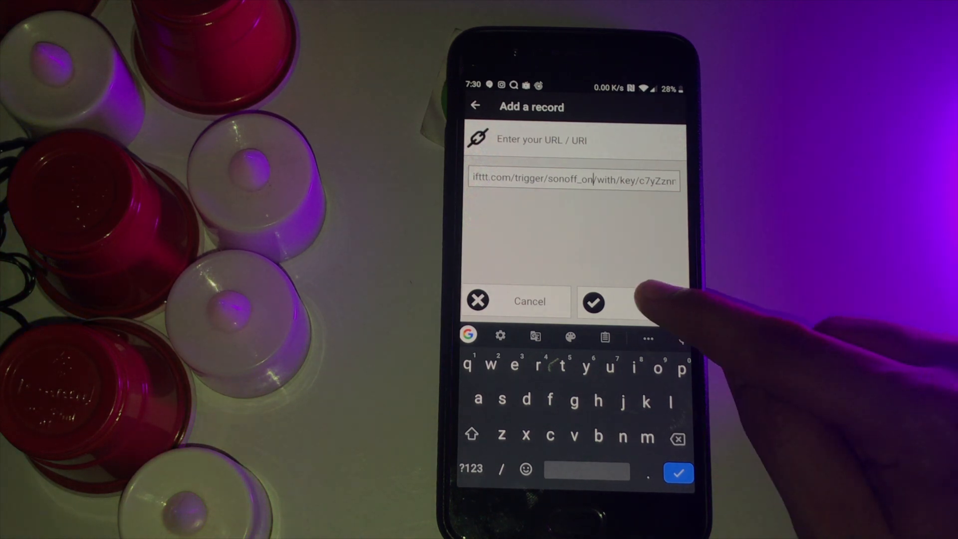
left_click(593, 301)
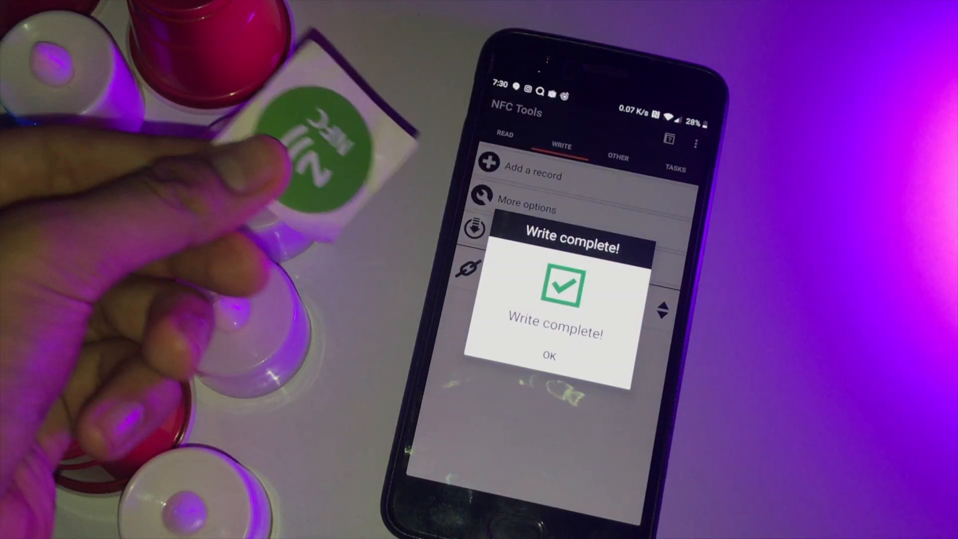
left_click(548, 357)
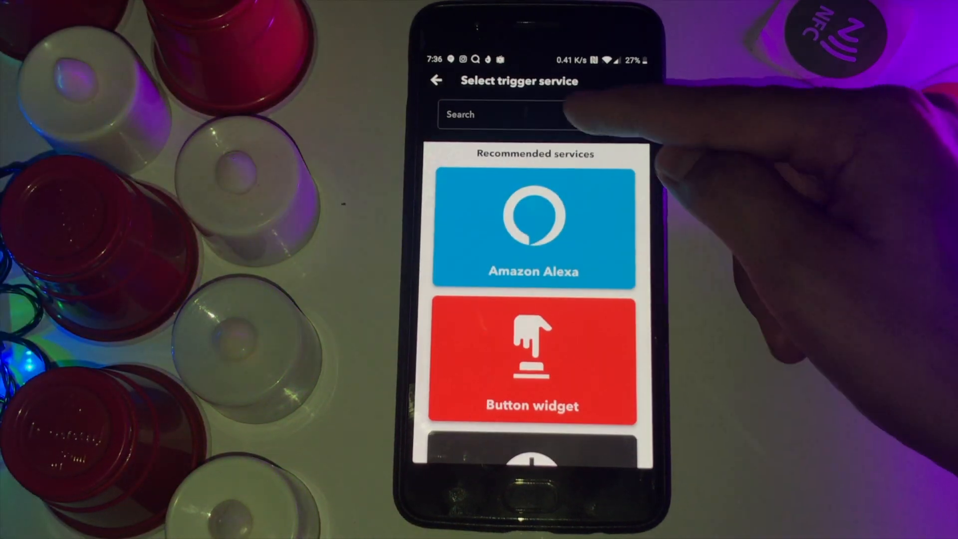
- Give a new applet a Webhooks web-request trigger with event sonoff_off, then choose eWeLink
left_click(534, 115)
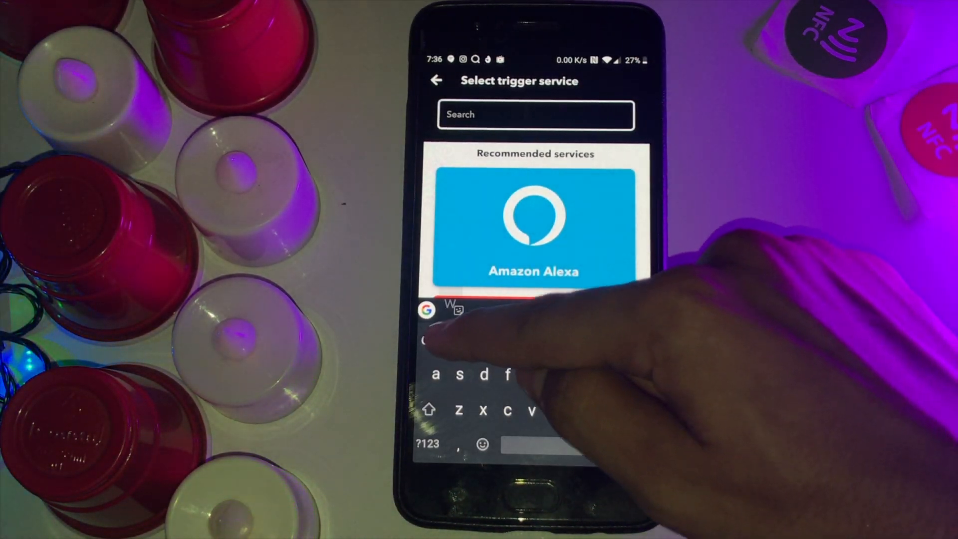
type("web")
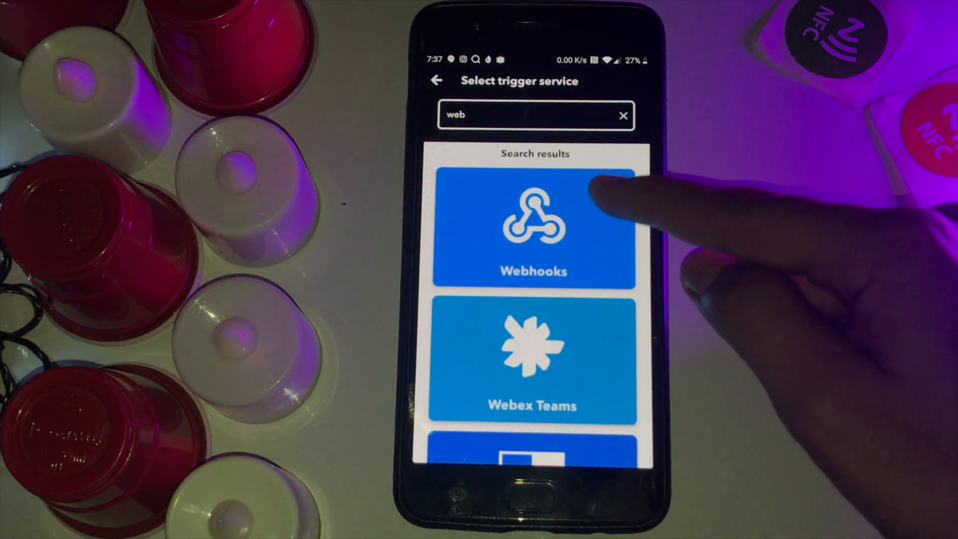
left_click(534, 229)
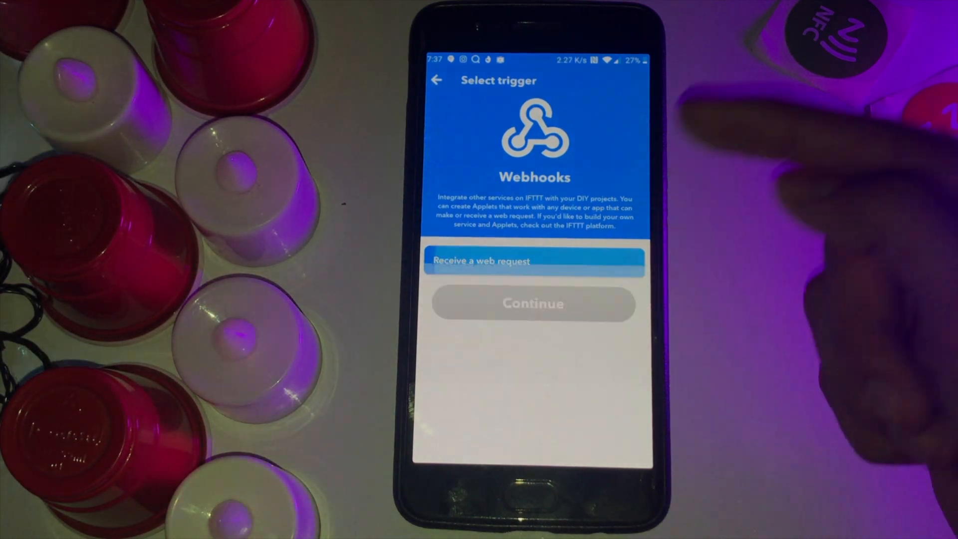
left_click(533, 261)
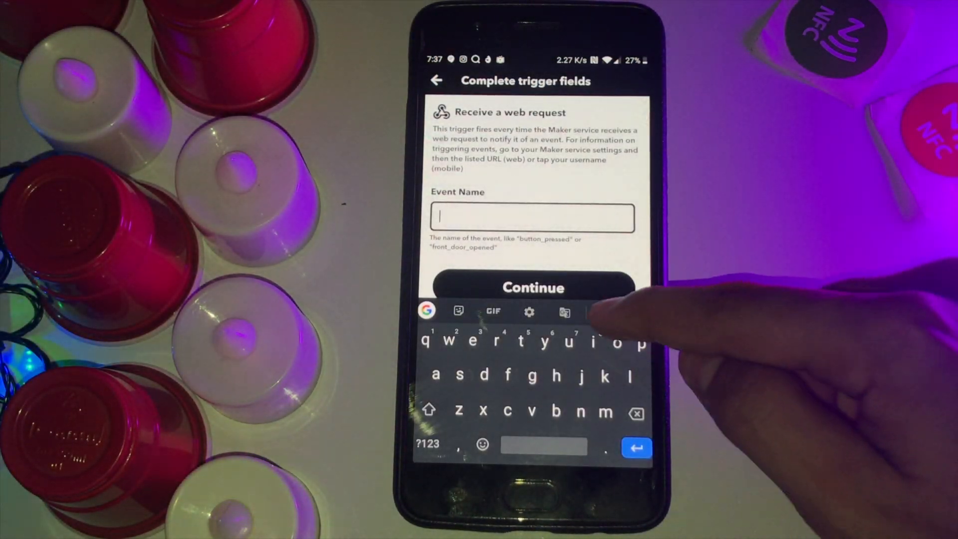
type("son")
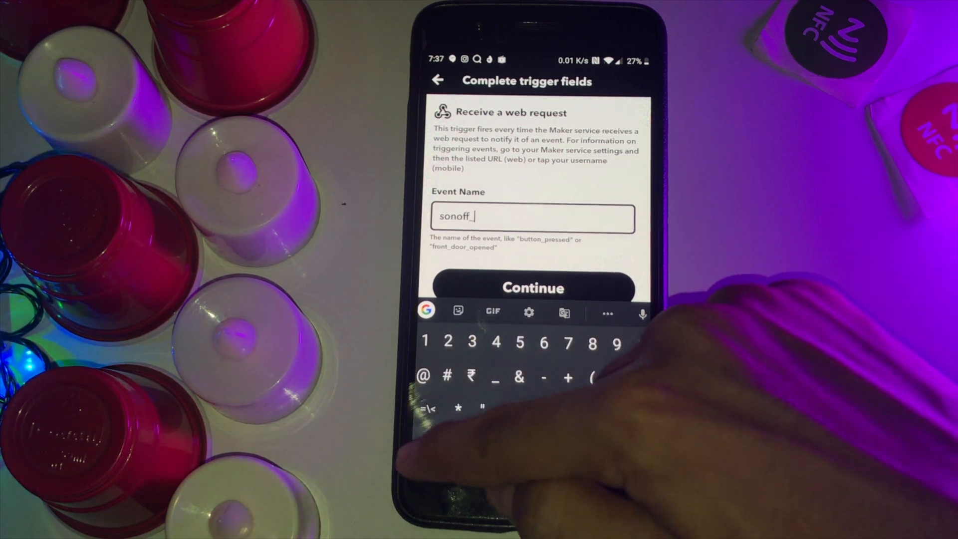
type("off")
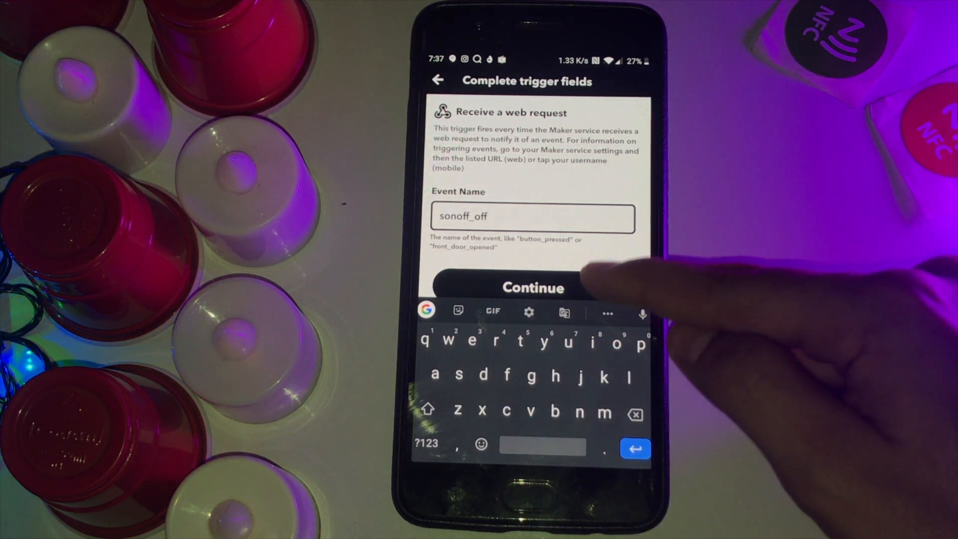
left_click(532, 288)
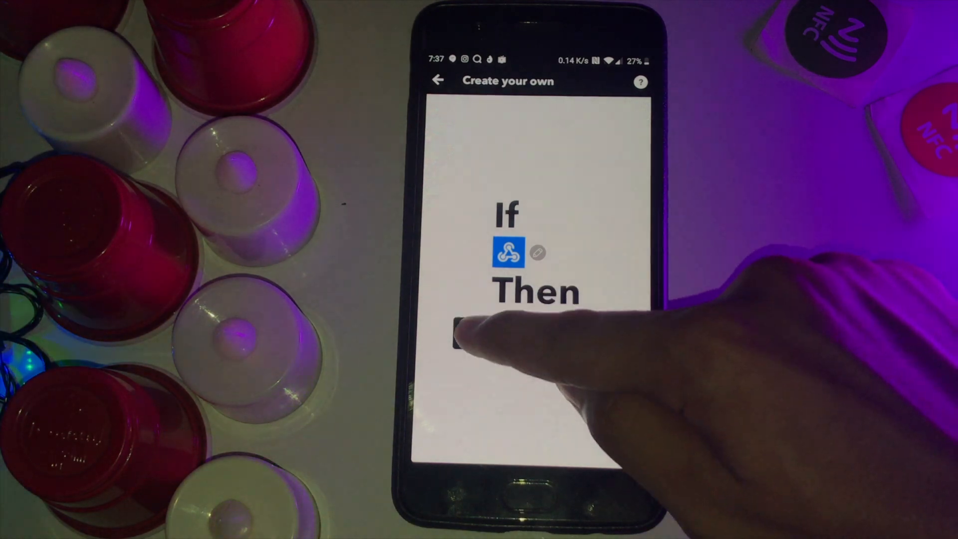
left_click(510, 330)
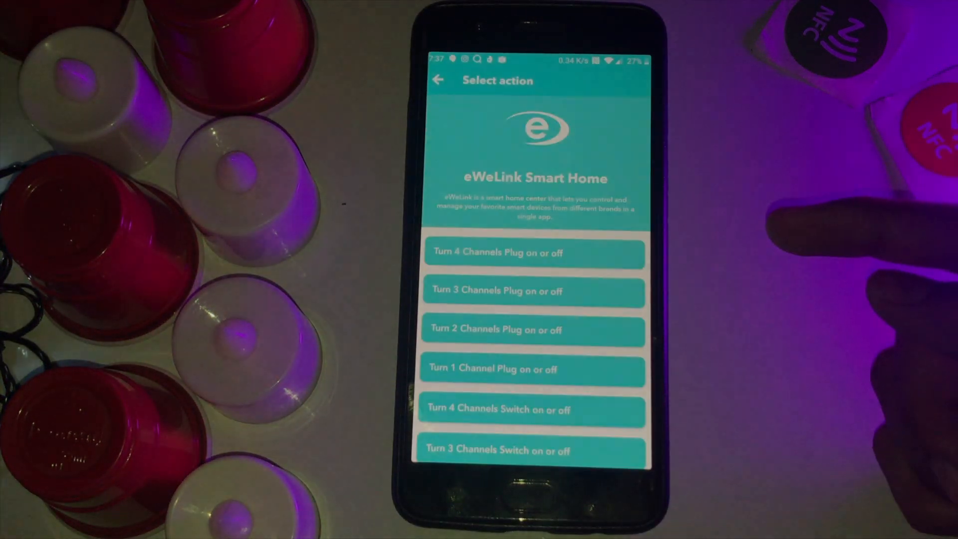
- Add the 1-channel switch action turning Sonoff 1 off, save, and return to Webhooks applets
left_click(533, 368)
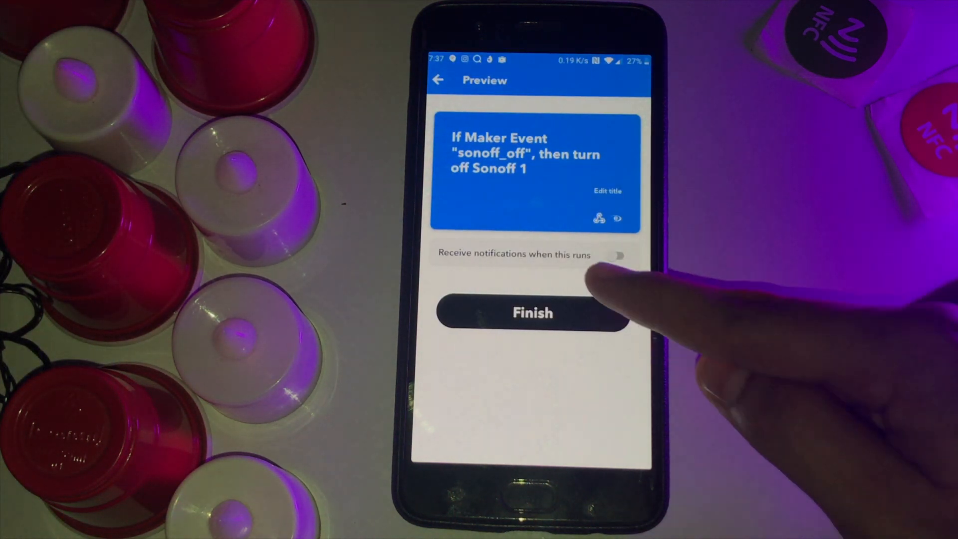
left_click(532, 313)
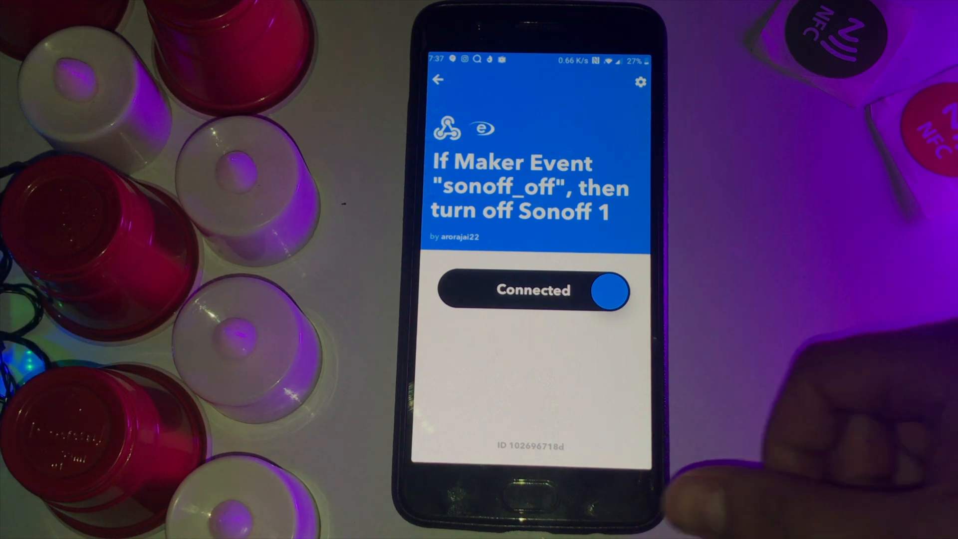
left_click(438, 80)
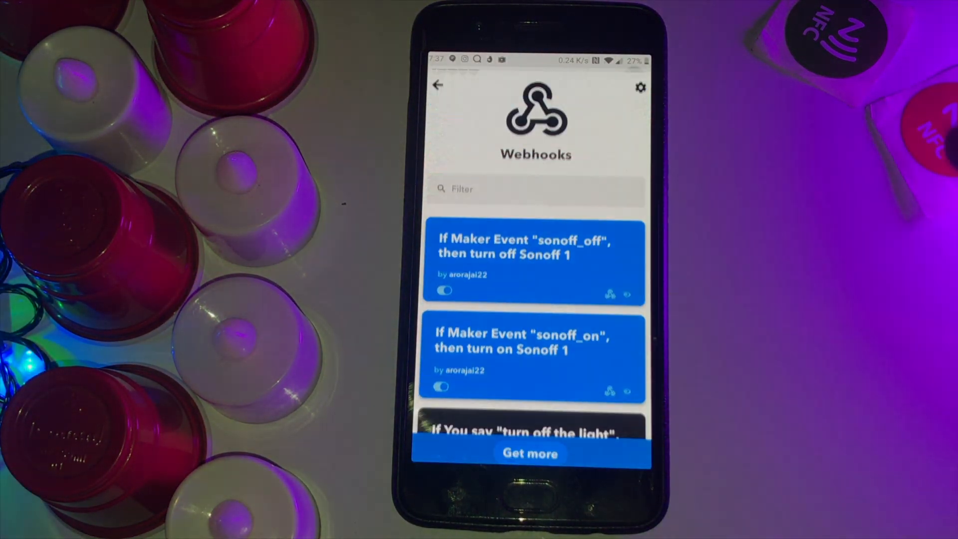
- Scroll the Webhooks page and open its documentation to get the trigger URL
scroll("down", 3)
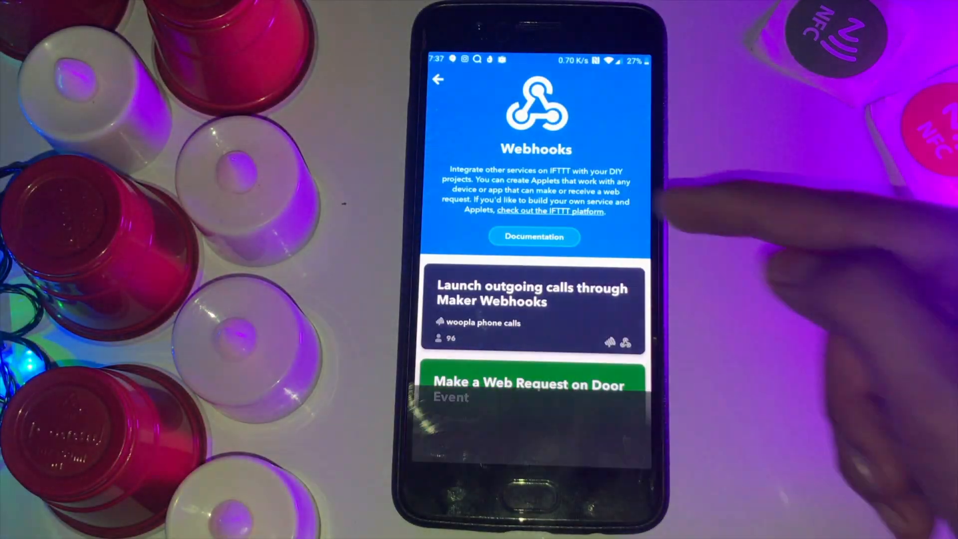
left_click(533, 236)
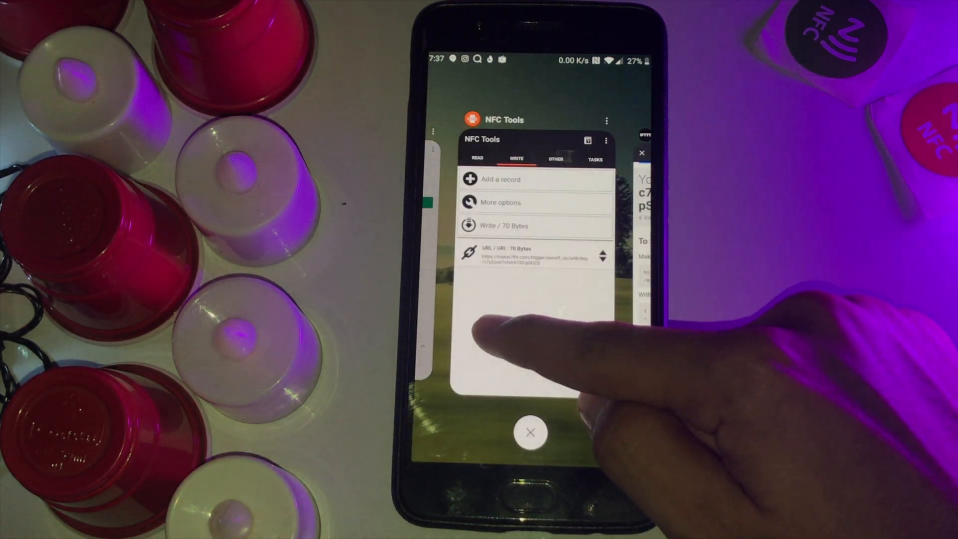
- In NFC Tools, write a URL record with event sonoff_off to the second tag
left_click(501, 179)
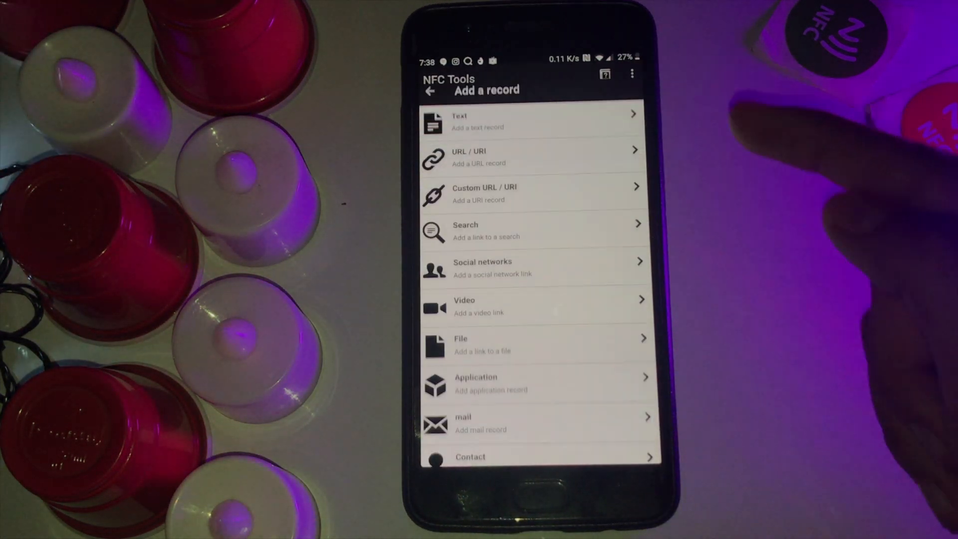
left_click(531, 157)
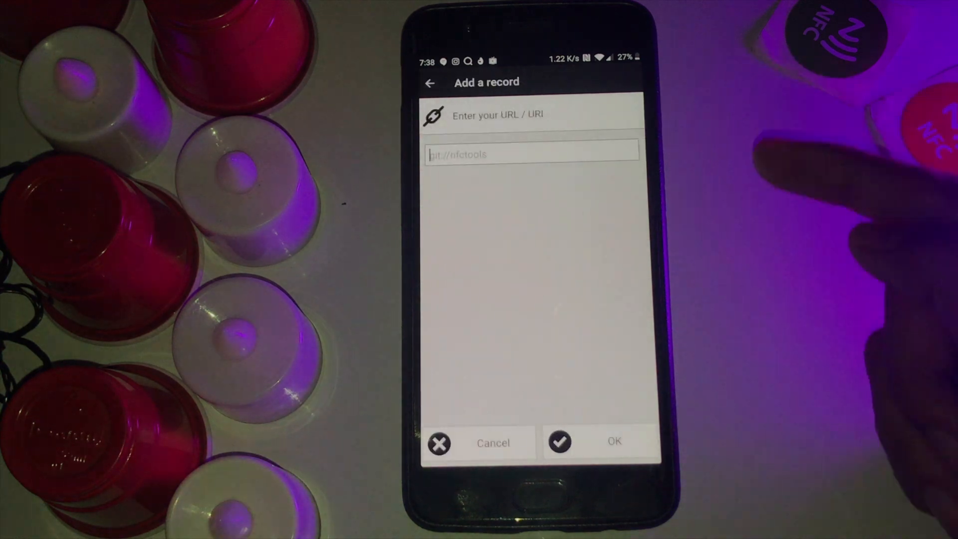
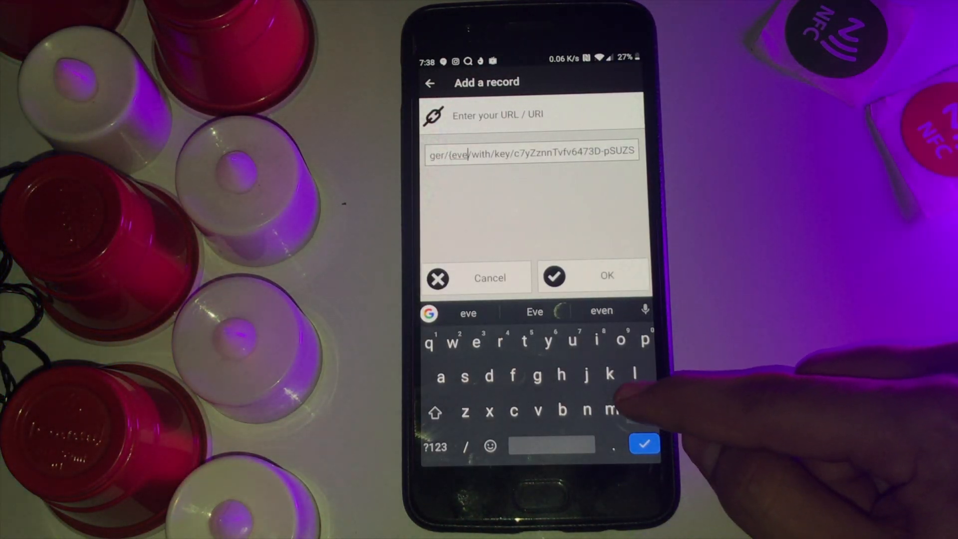
type("sonoff")
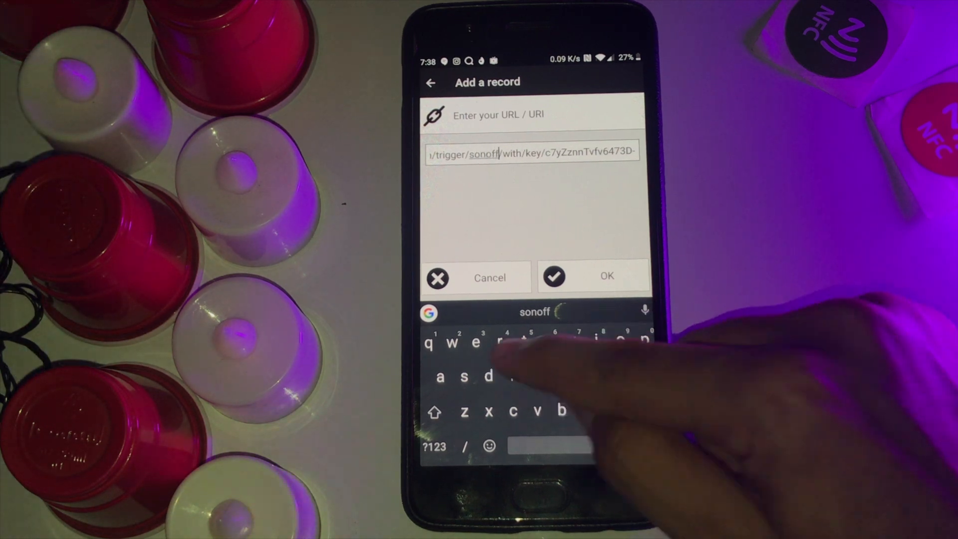
type("_of")
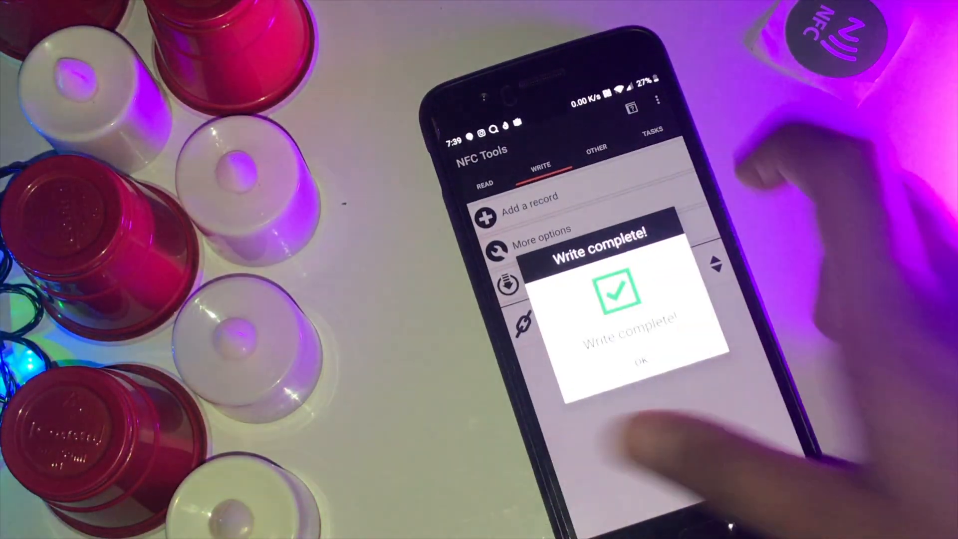
left_click(639, 359)
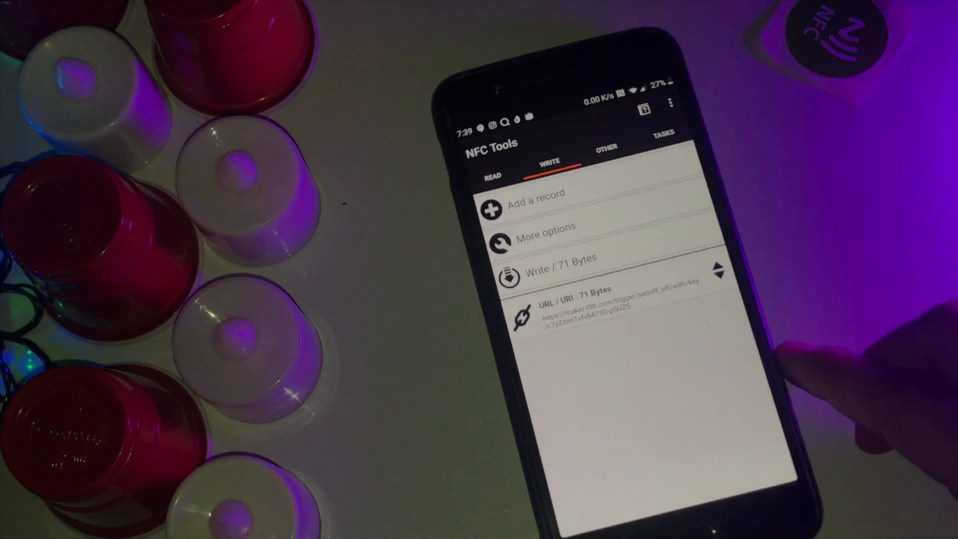